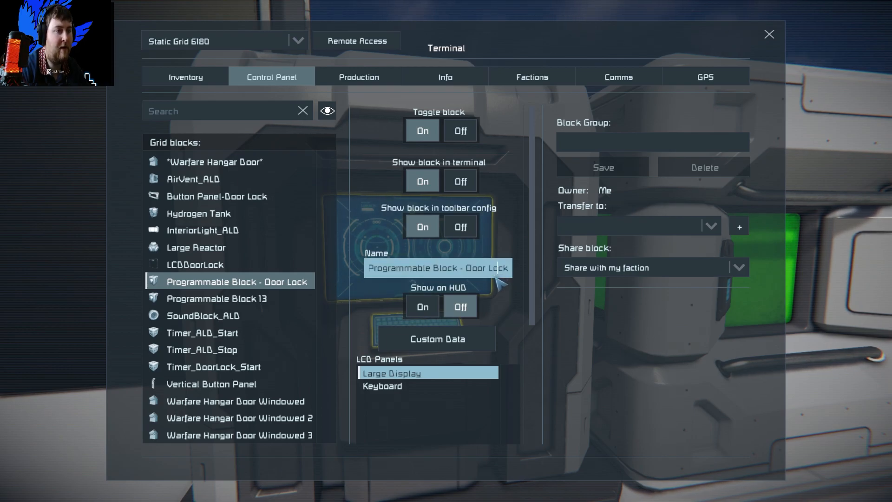
- Select Button Panel-Door Lock and start setting up its button actions
click(768, 35)
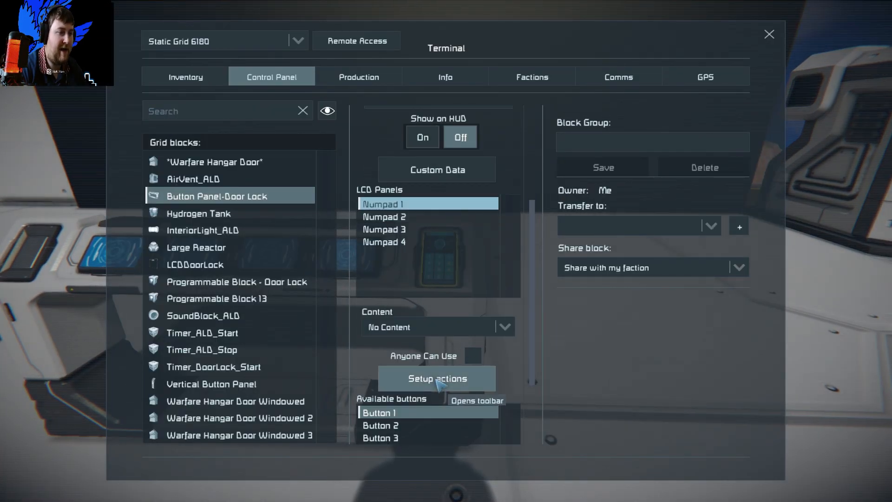
click(436, 378)
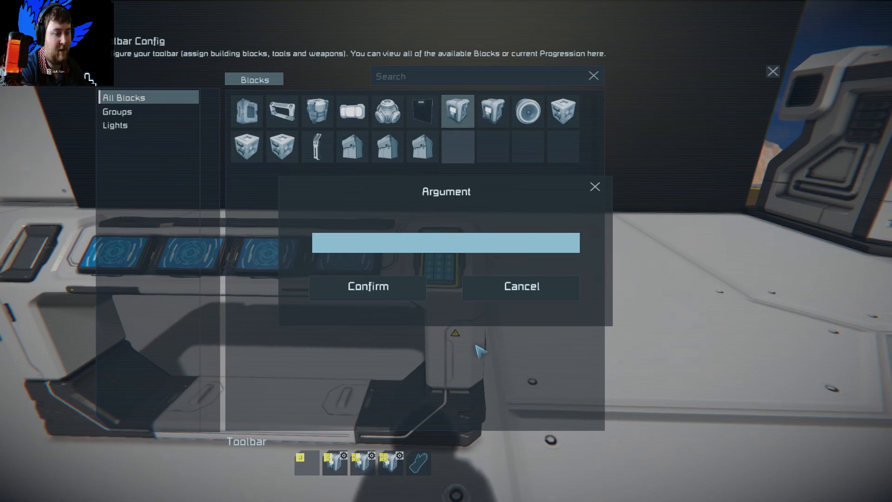
- Give the button's programmable-block Run action the argument 'BP0' and confirm it
text(BP0)
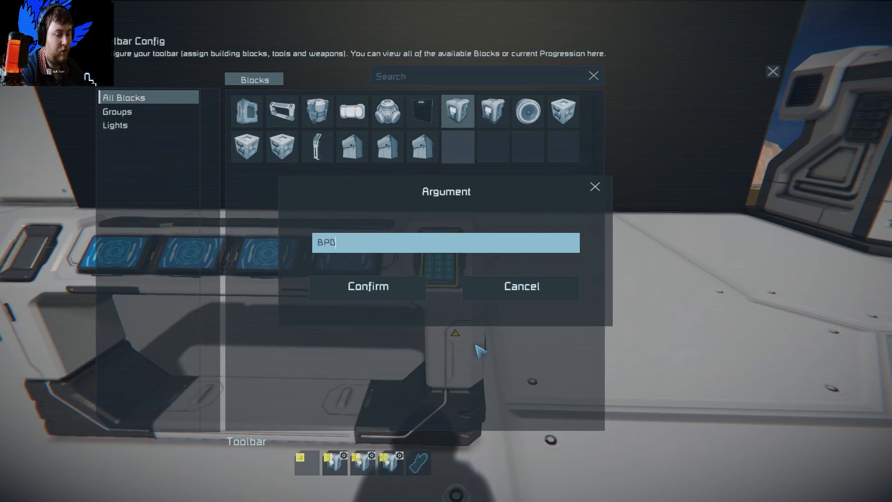
click(368, 287)
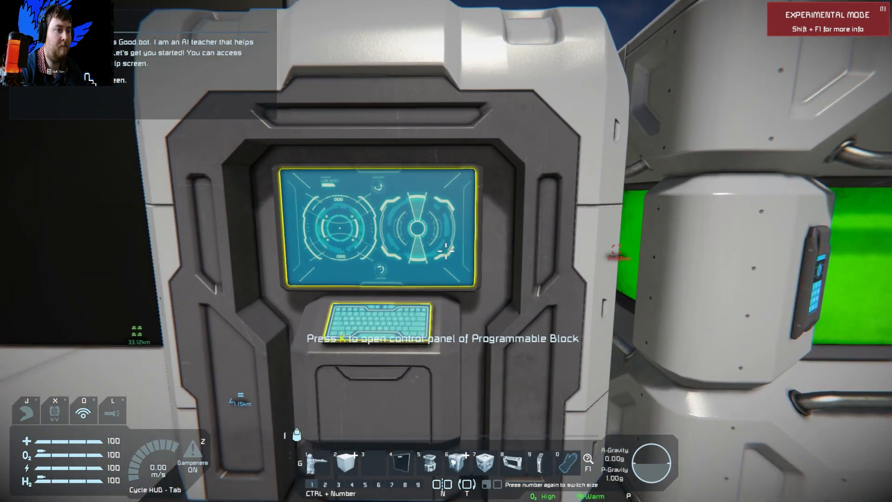
- Bring up the door-lock script in the code editor and review its counter variables and startup section
key(k)
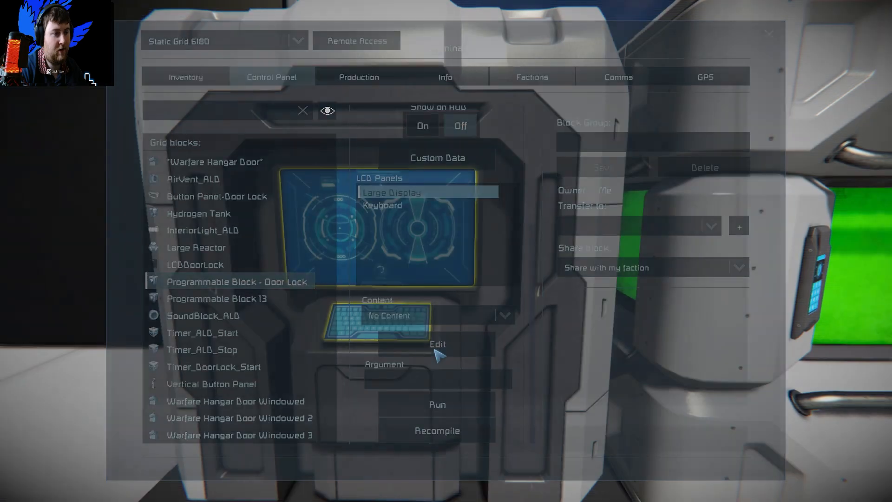
click(437, 344)
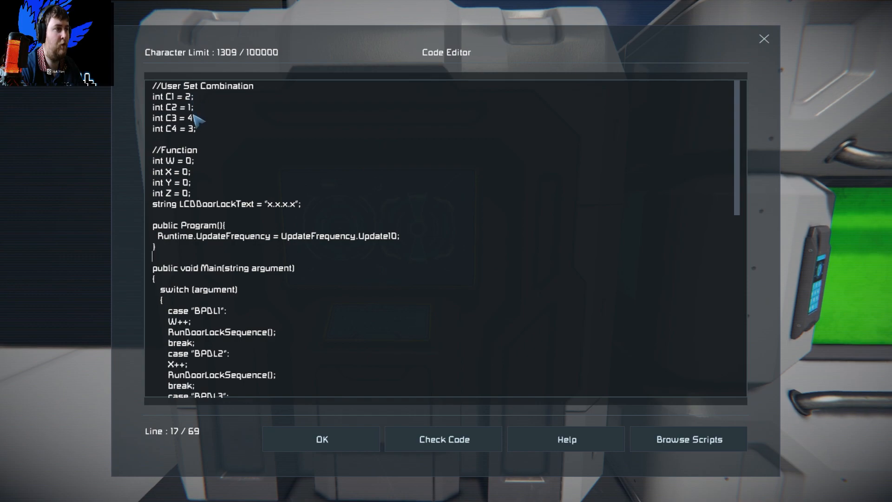
mouse_move(205, 117)
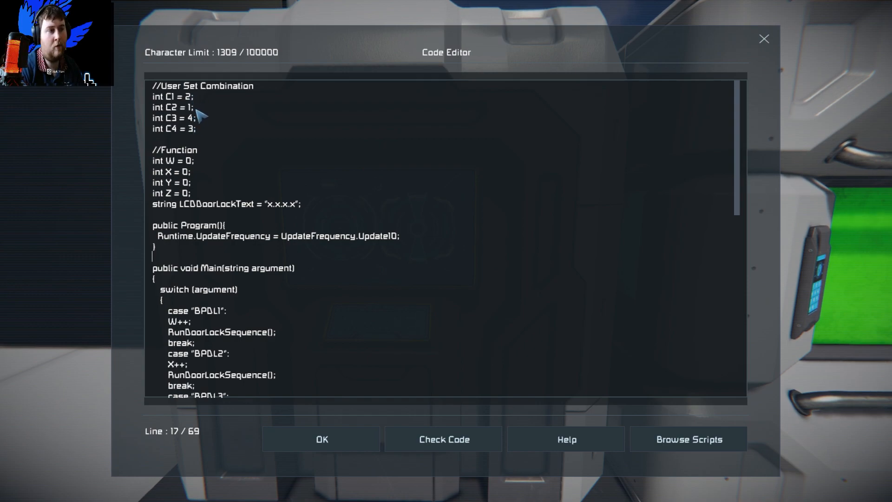
mouse_move(165, 168)
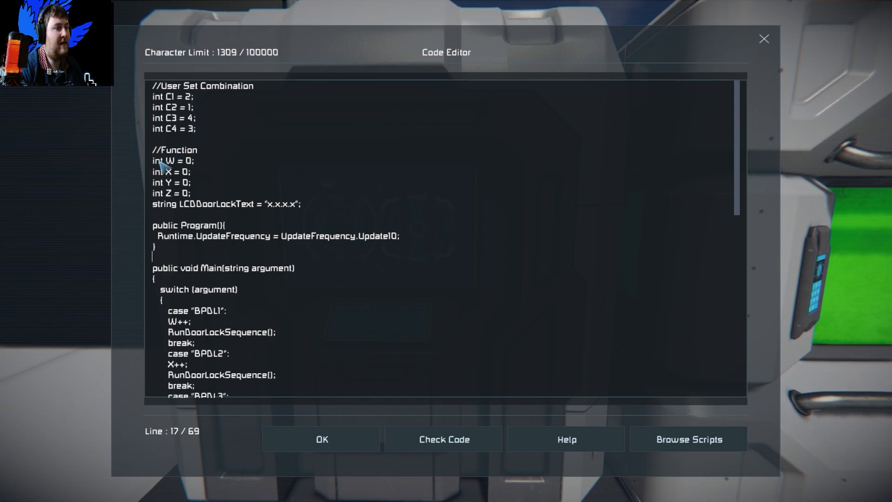
drag(152, 150, 193, 239)
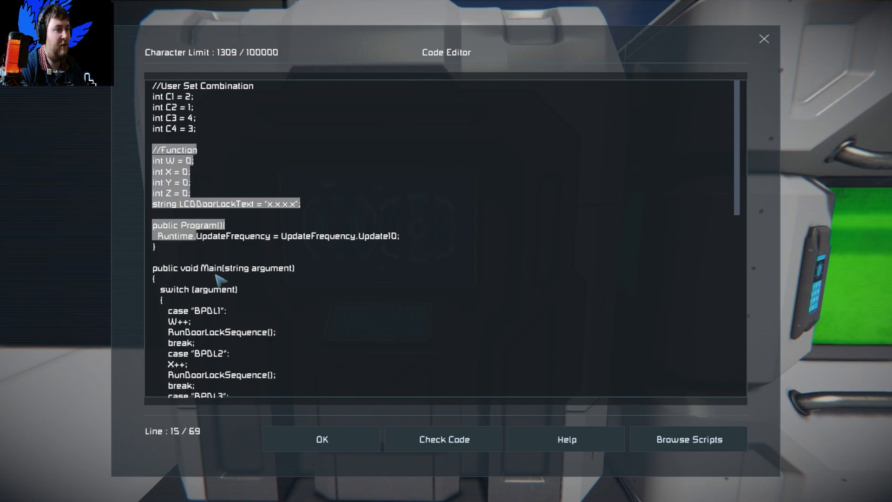
click(171, 182)
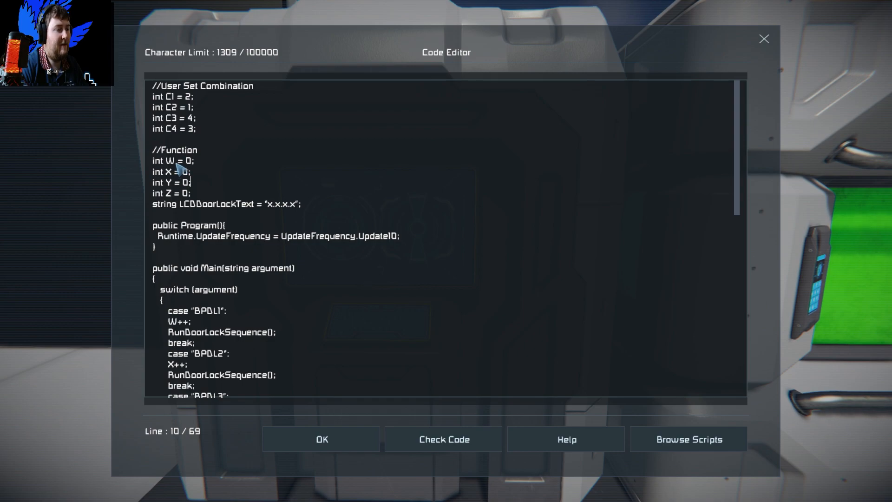
mouse_move(181, 174)
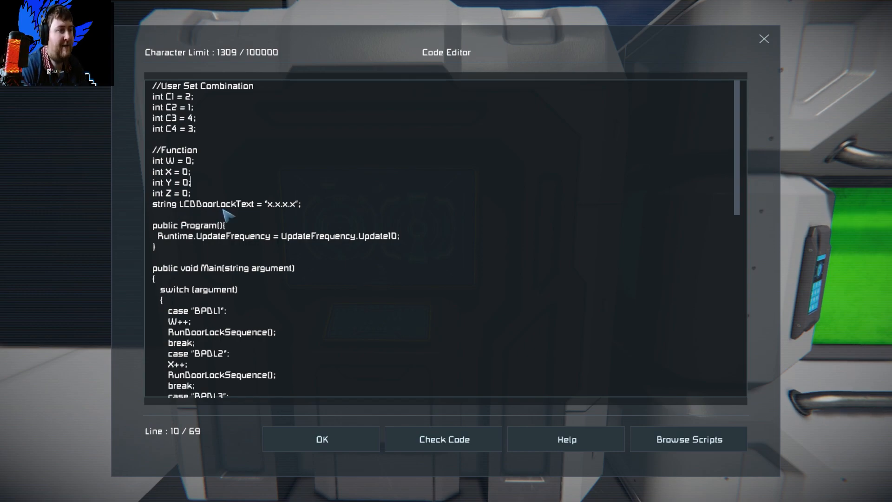
mouse_move(295, 214)
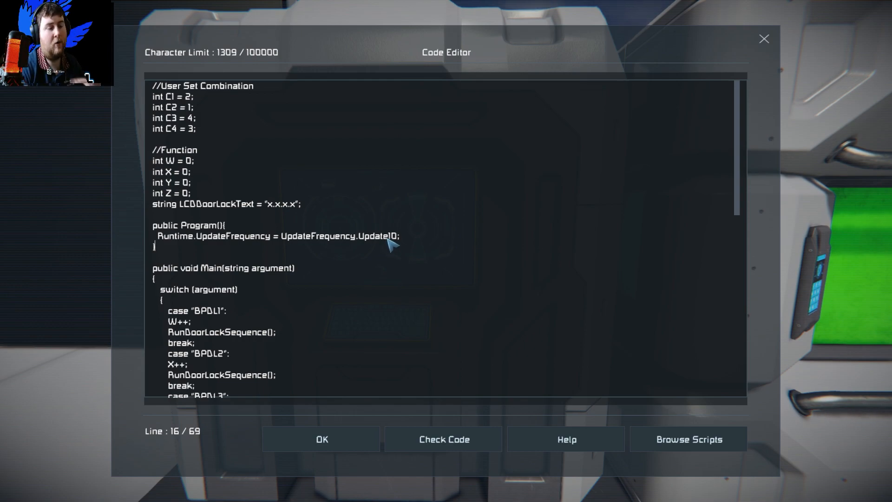
mouse_move(383, 247)
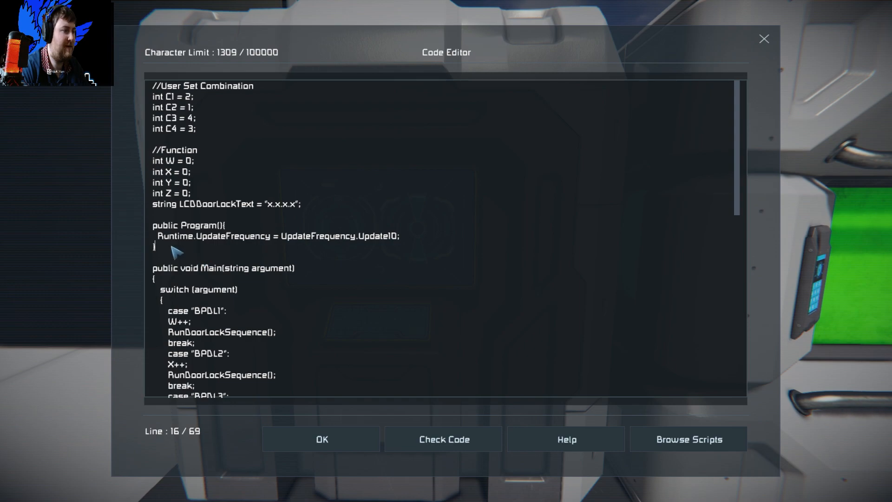
mouse_move(398, 244)
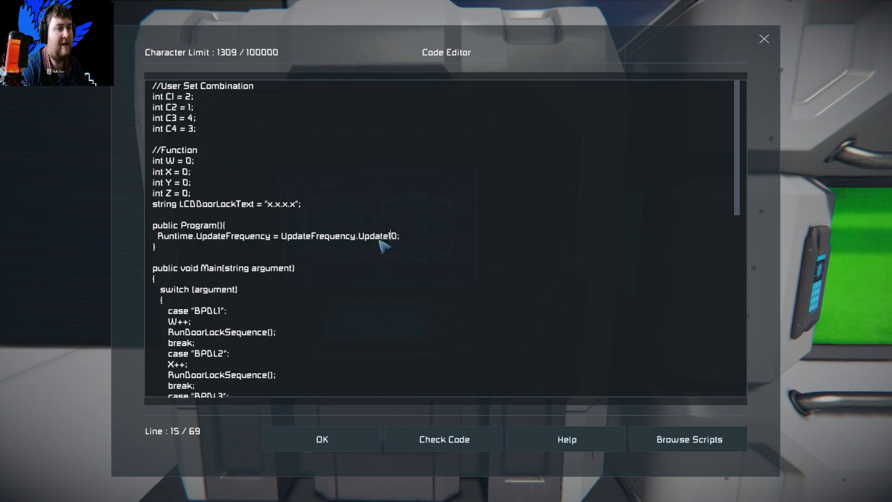
mouse_move(165, 274)
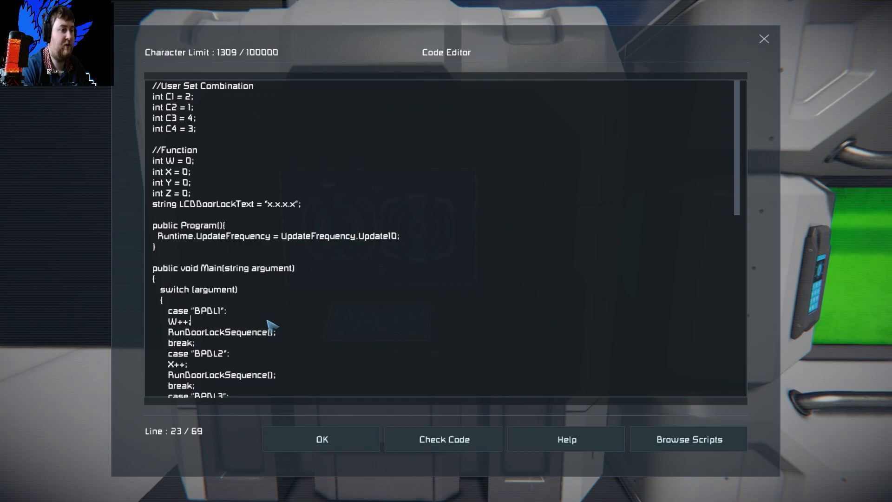
scroll(down, 3)
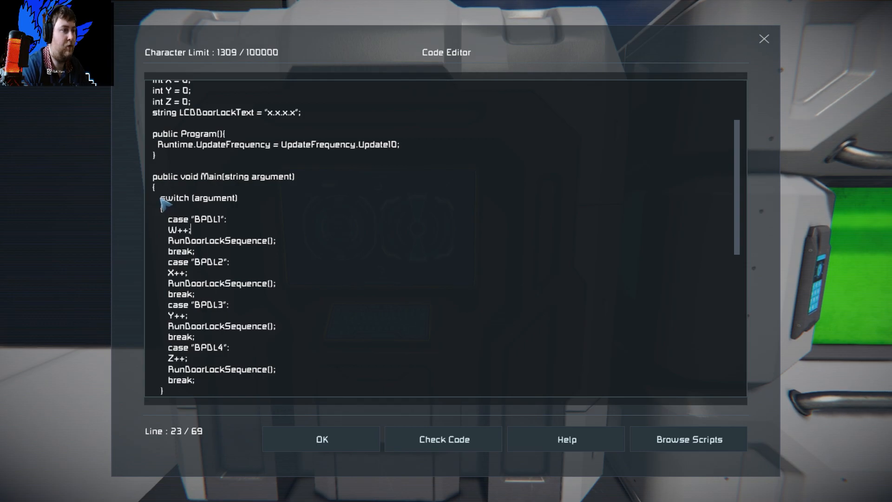
drag(160, 197, 207, 370)
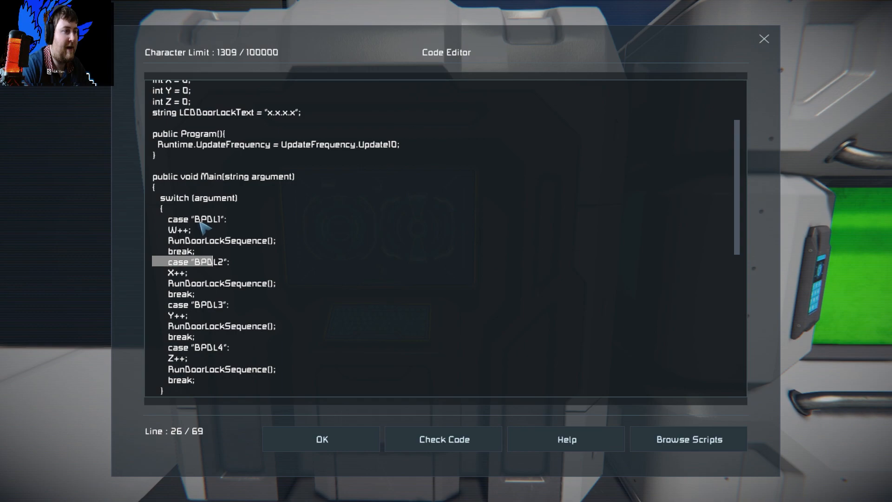
double_click(210, 219)
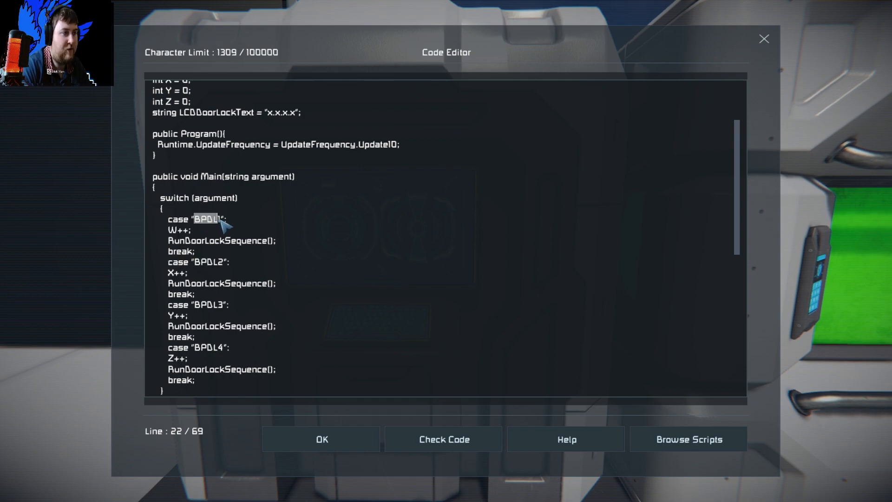
mouse_move(207, 230)
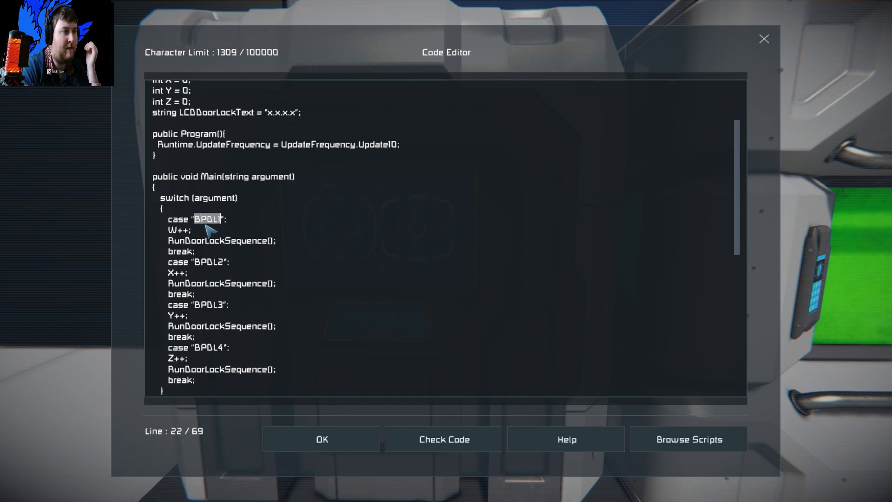
mouse_move(182, 232)
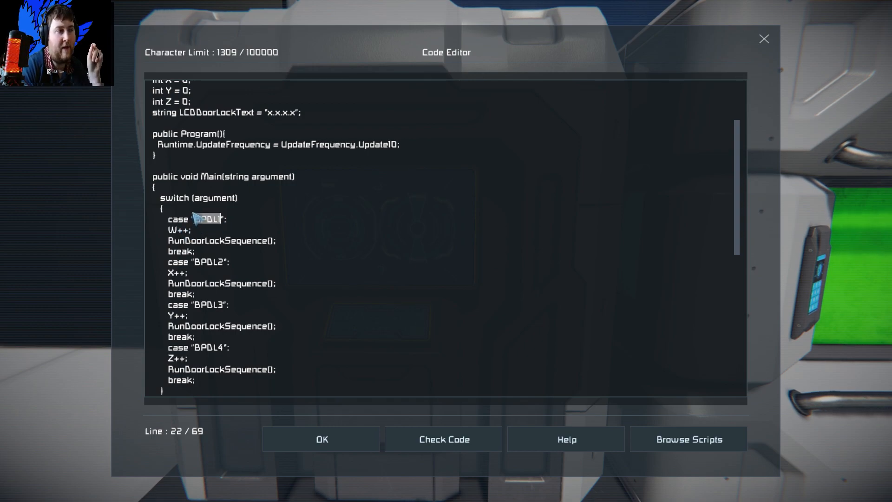
click(208, 230)
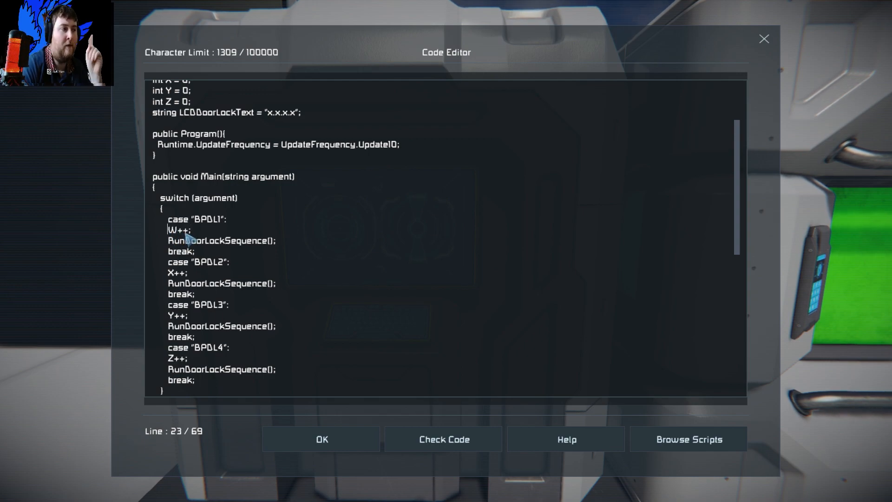
double_click(178, 230)
text(--)
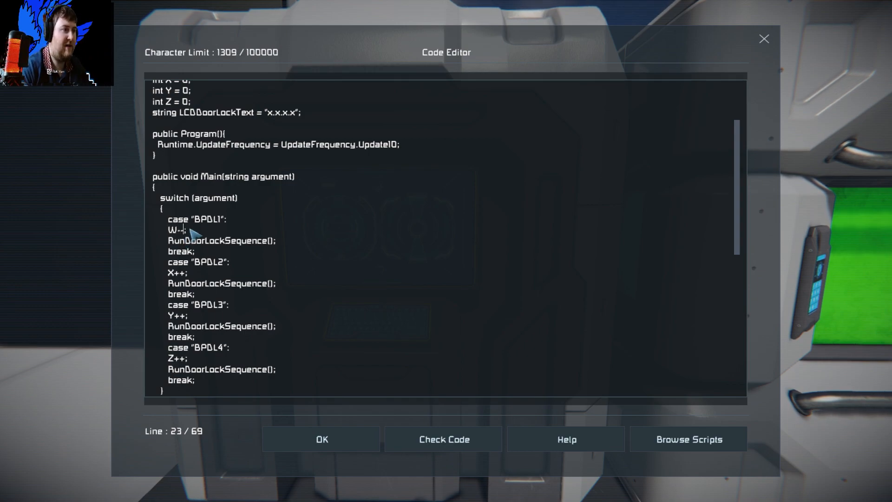
- Compile the script successfully, then make the BPDL1 case read W++ before RunDoorLockSequence()
click(443, 439)
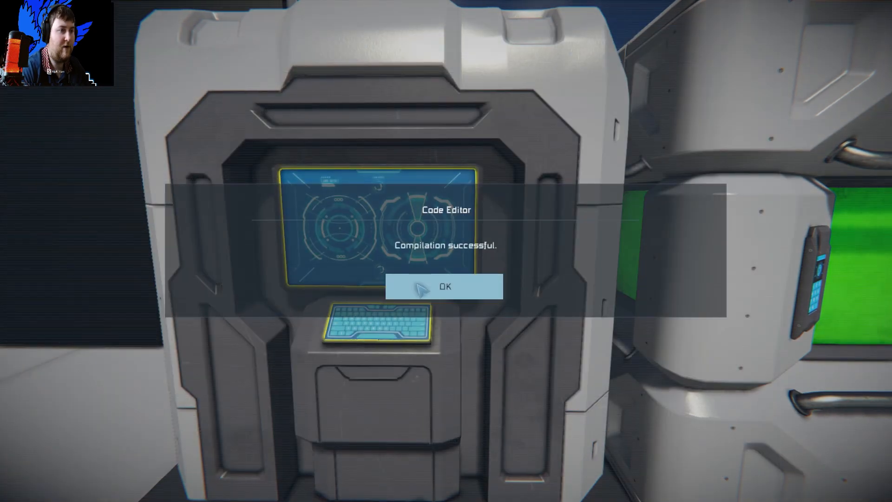
click(445, 287)
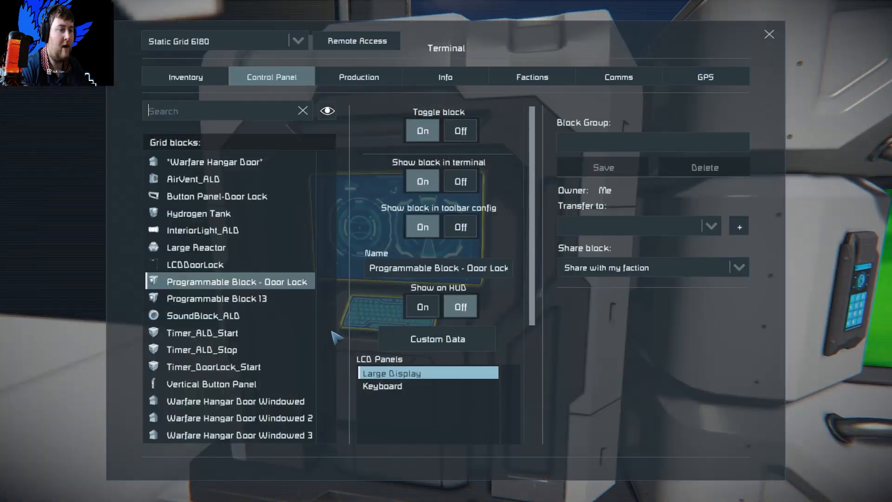
click(437, 339)
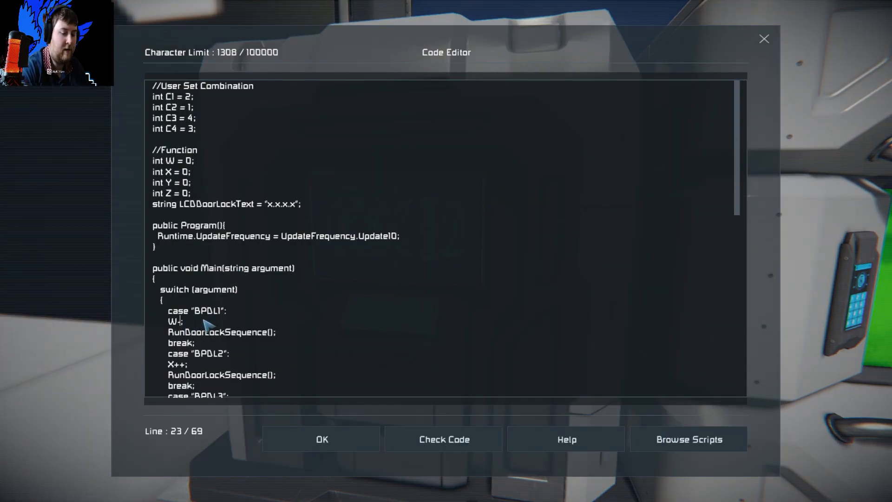
text(++)
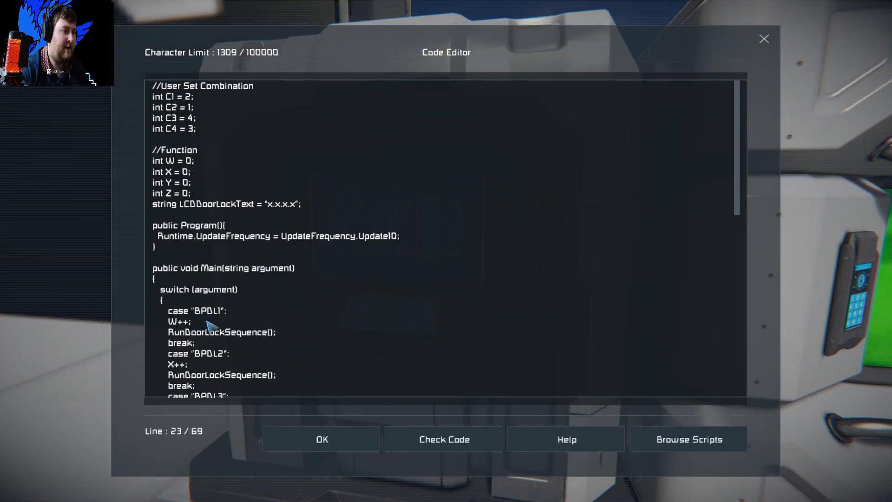
scroll(down, 3)
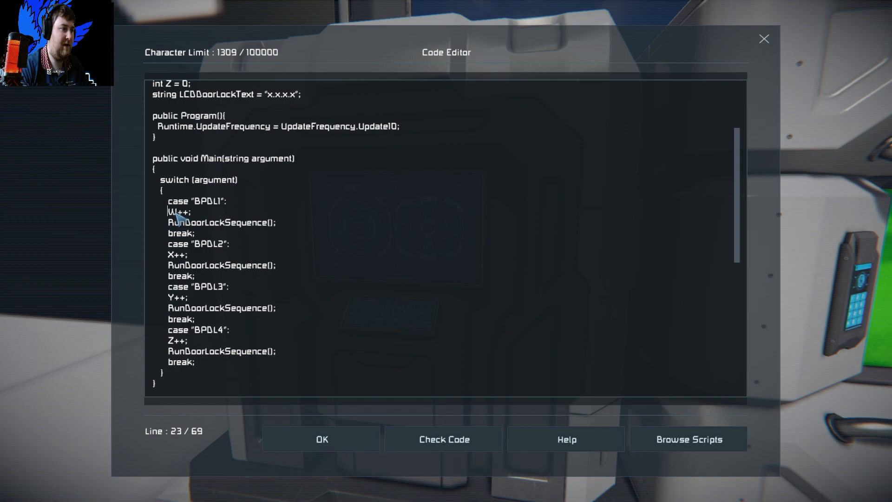
double_click(171, 212)
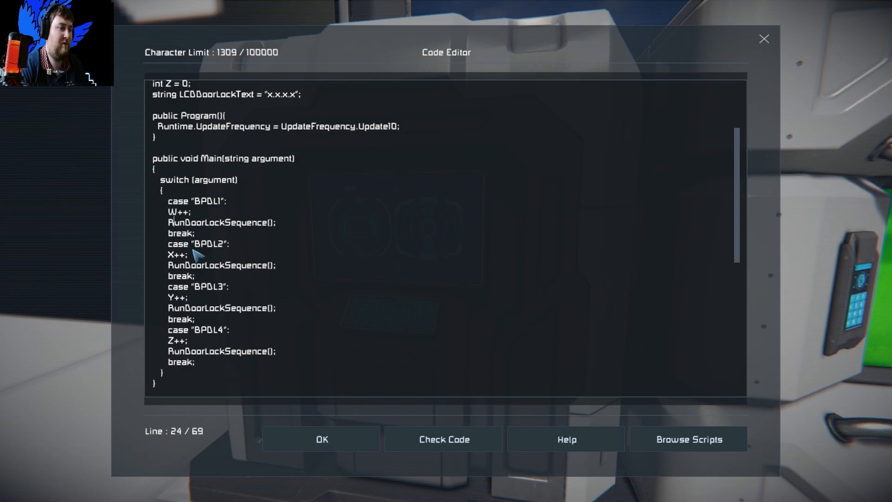
mouse_move(219, 282)
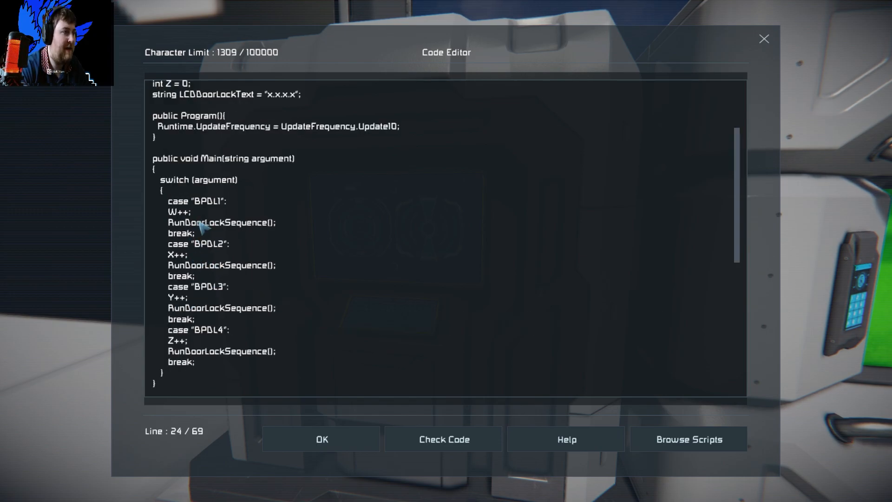
double_click(177, 222)
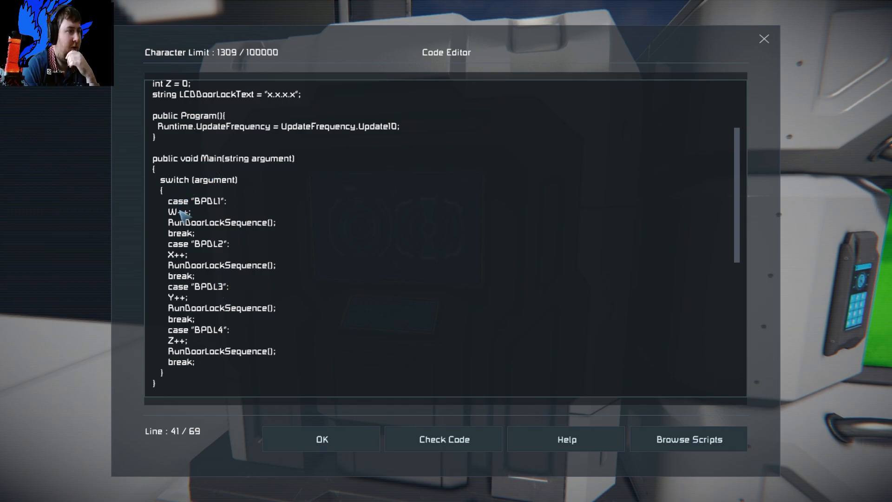
scroll(down, 3)
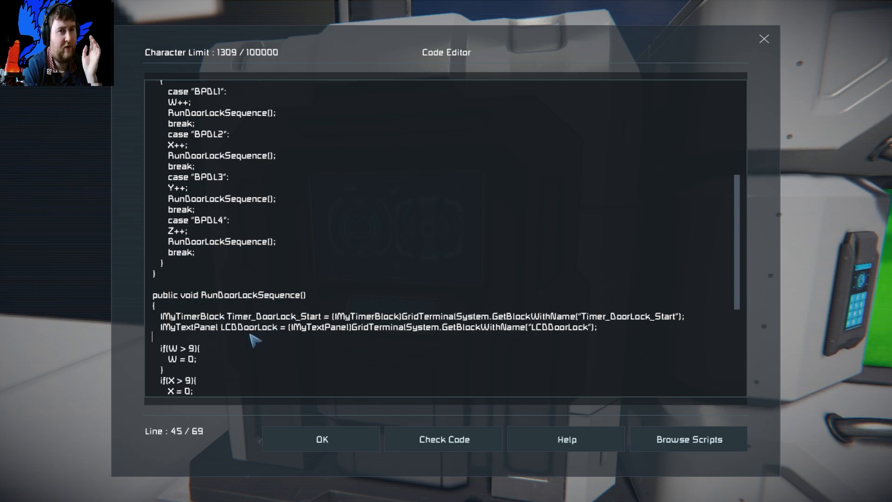
scroll(down, 3)
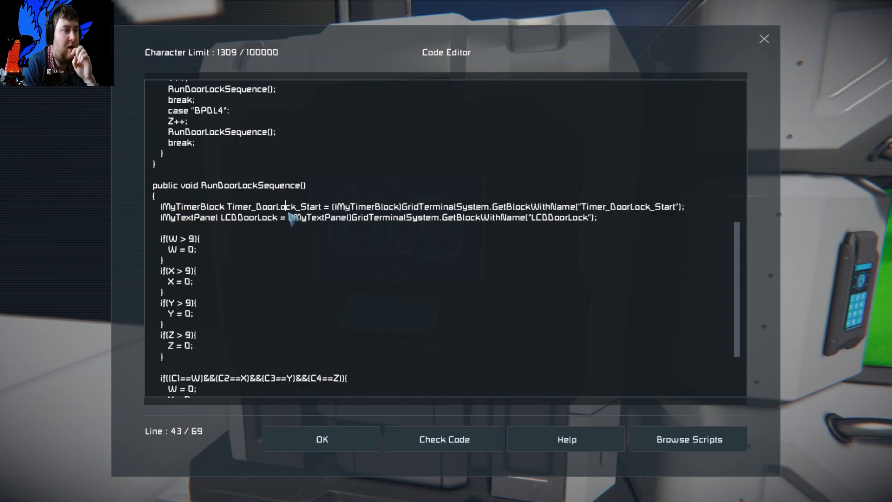
mouse_move(680, 236)
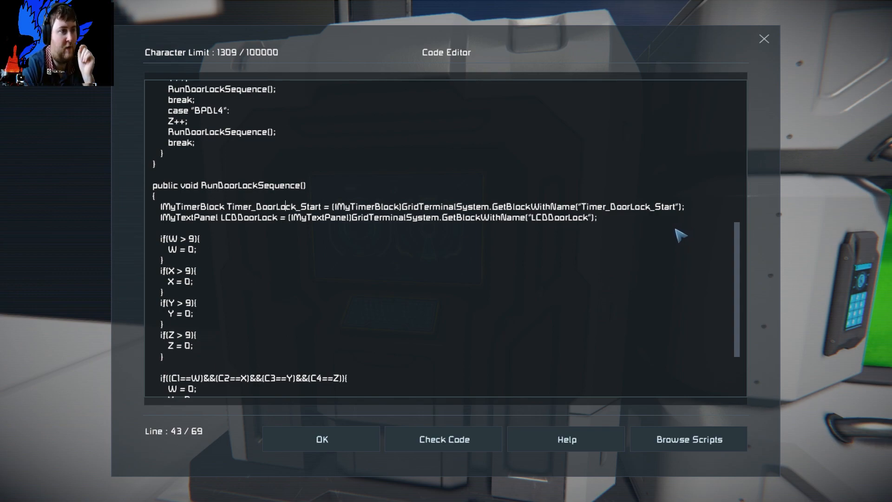
mouse_move(426, 227)
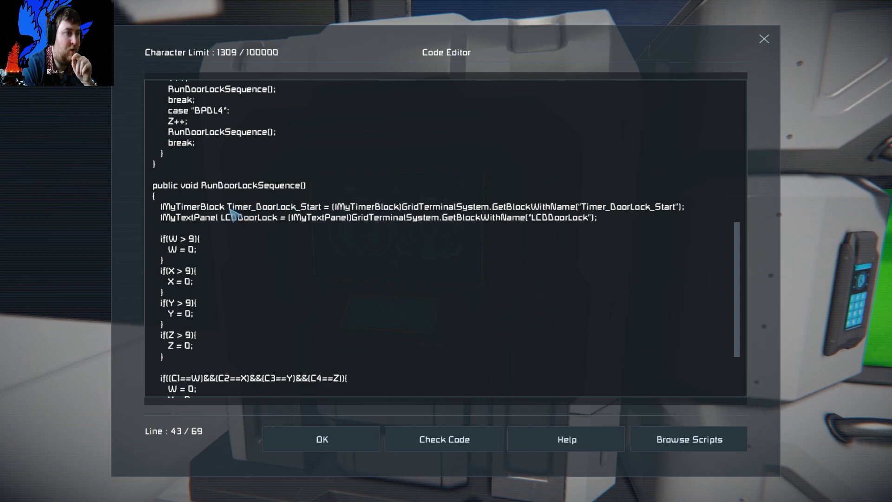
double_click(274, 206)
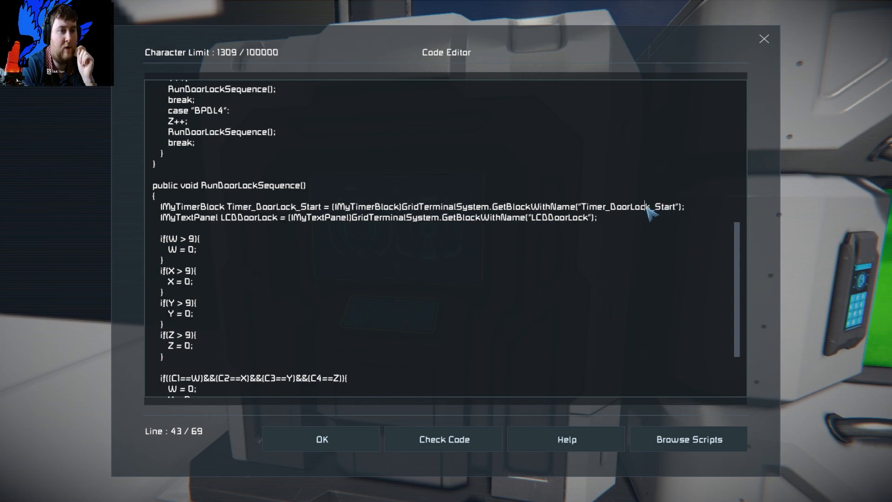
double_click(632, 206)
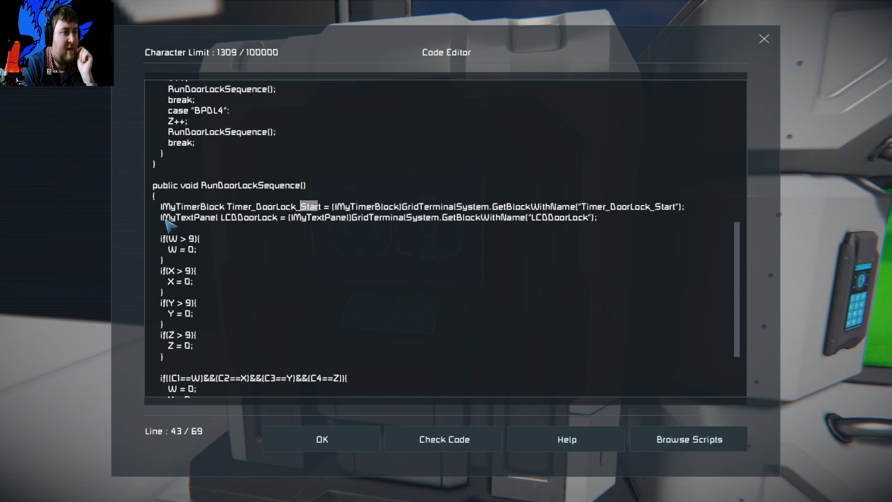
mouse_move(227, 223)
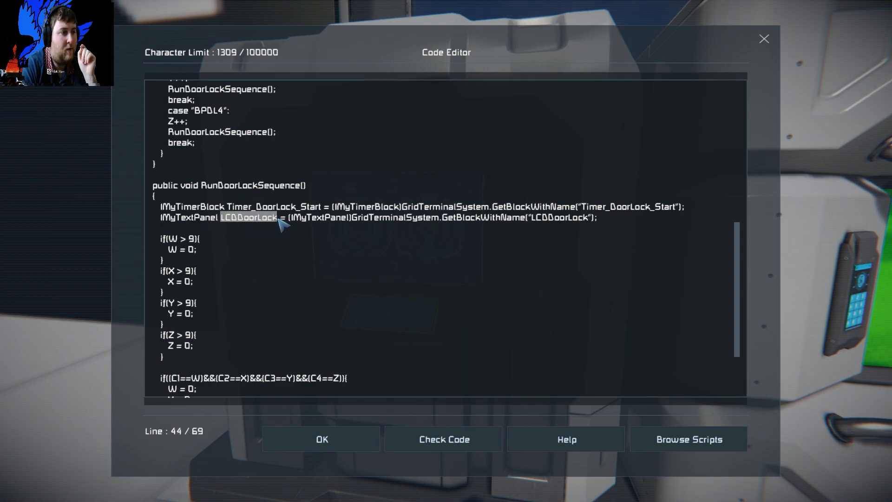
mouse_move(538, 228)
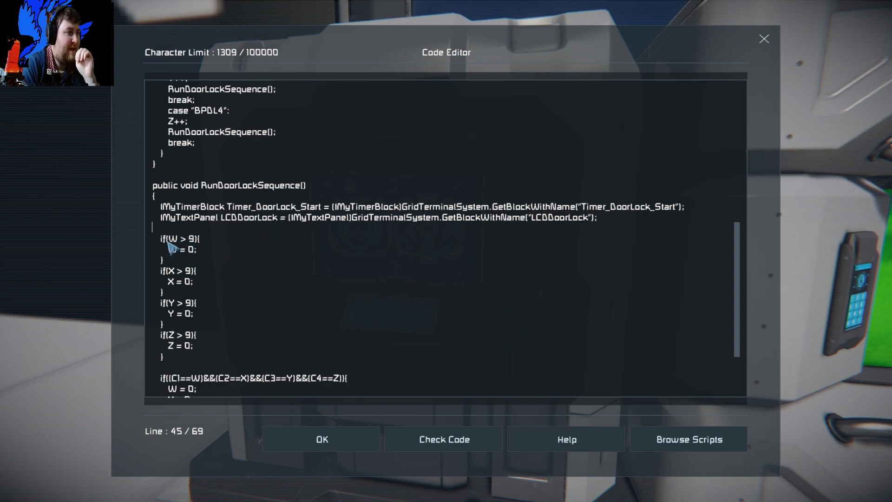
mouse_move(180, 319)
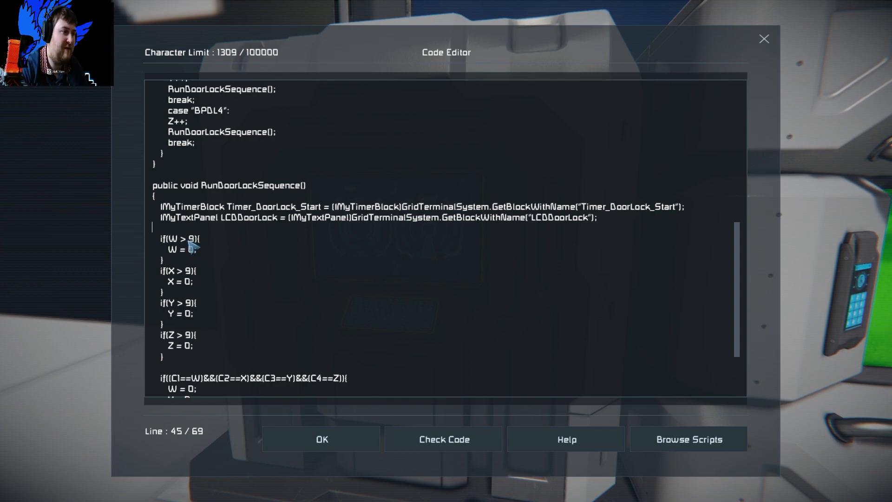
mouse_move(199, 259)
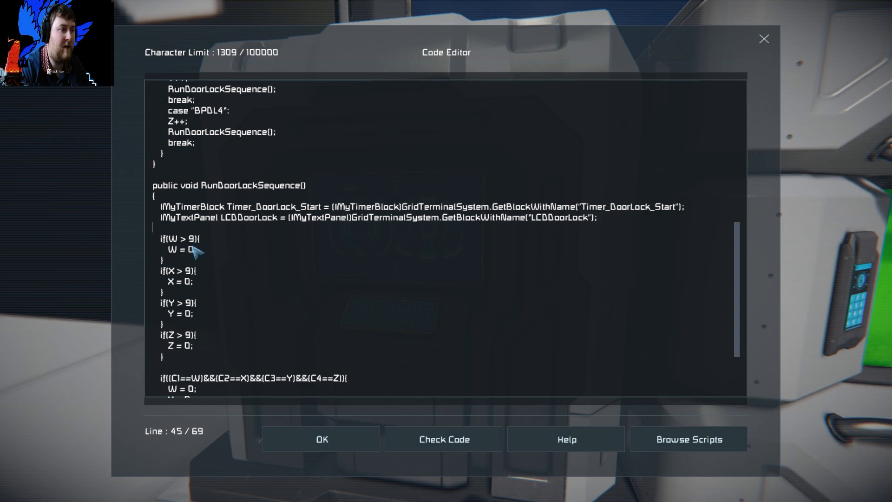
mouse_move(202, 268)
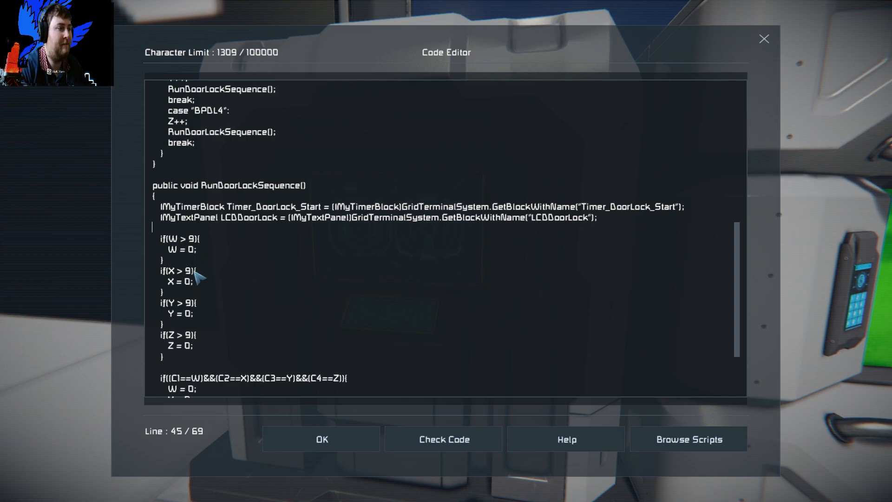
mouse_move(188, 335)
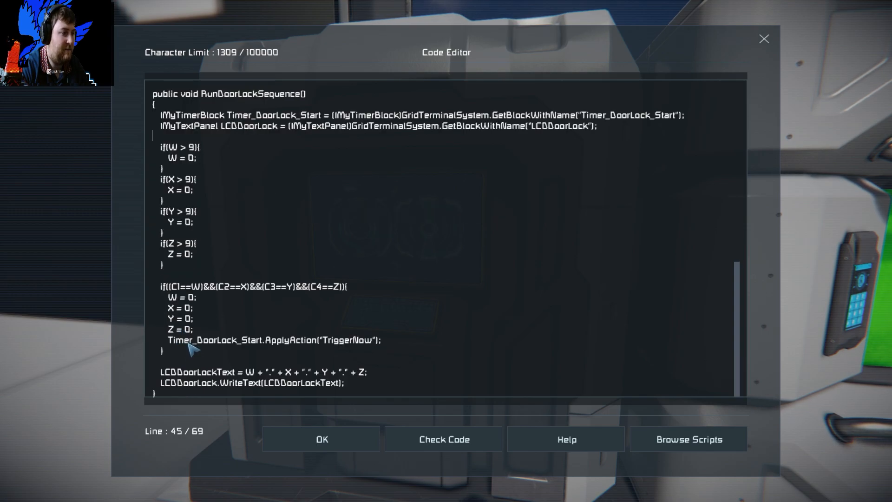
mouse_move(163, 295)
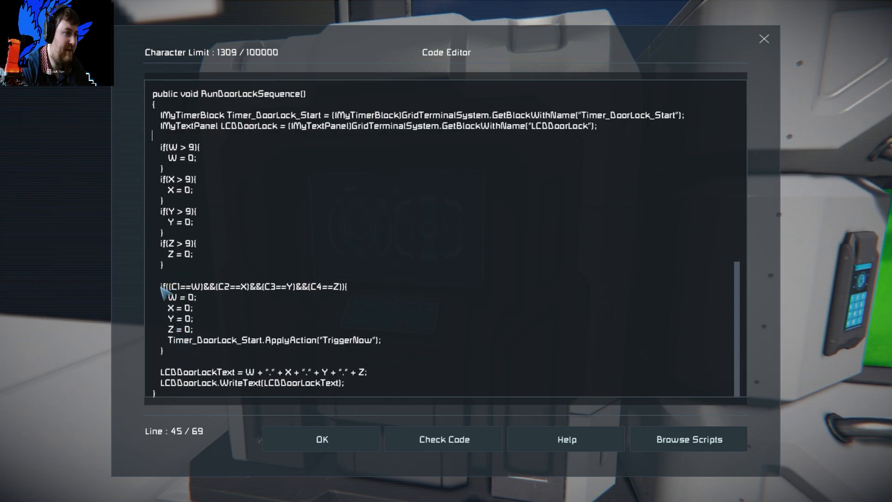
- Review the timer-trigger match block, then set the combination values C1–C4 to 1, 2, 3, 4
drag(168, 286, 381, 340)
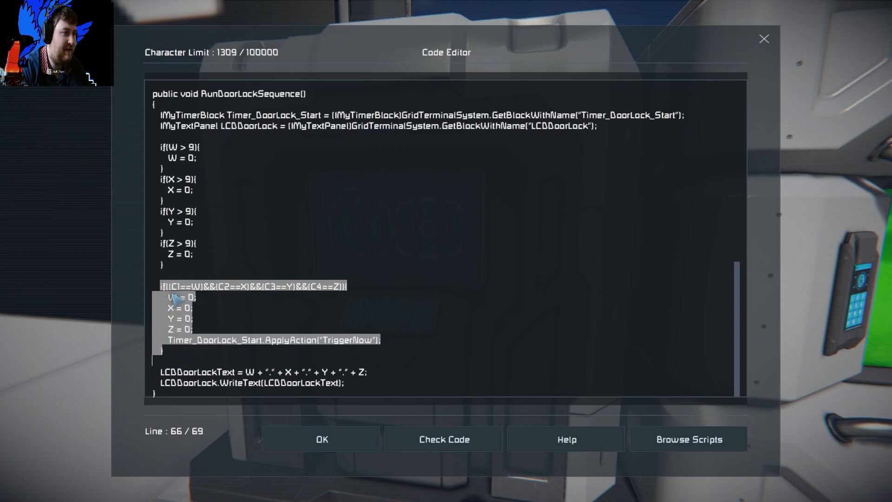
mouse_move(177, 331)
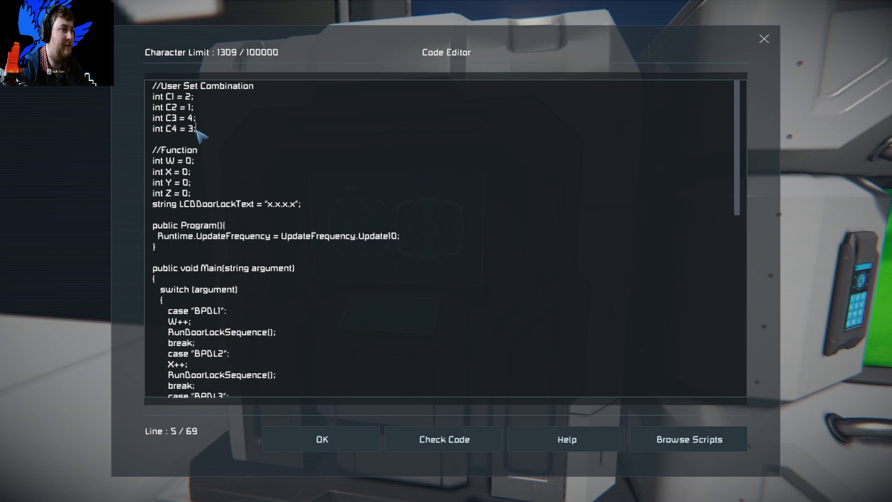
click(183, 97)
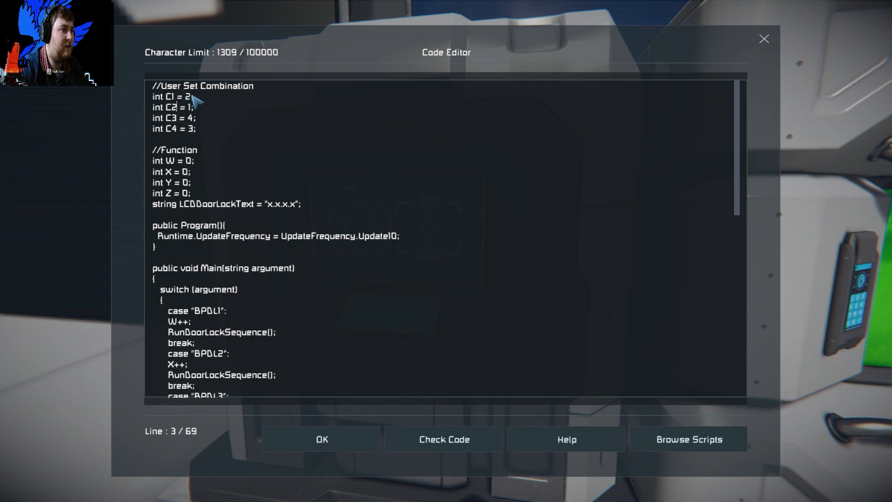
text(1)
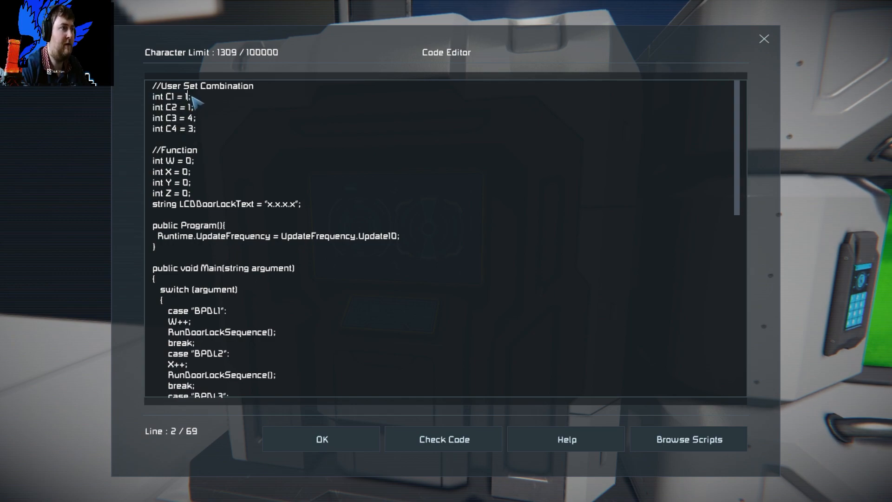
text(2)
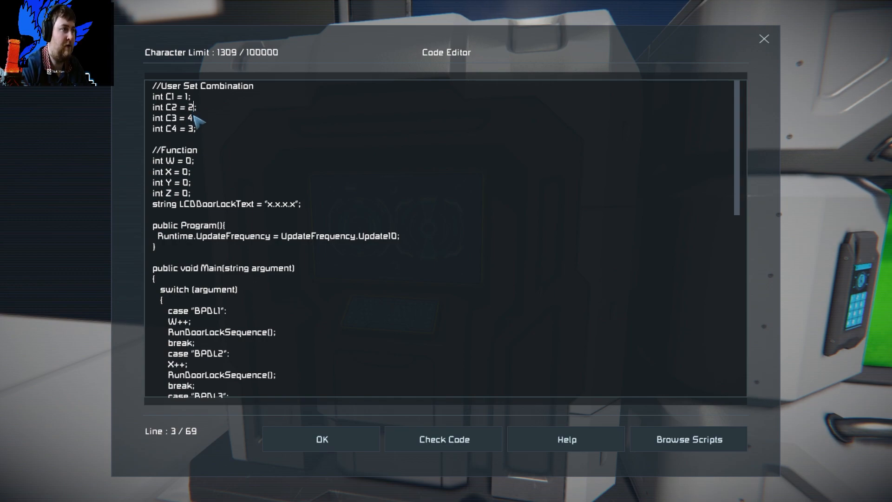
text(3)
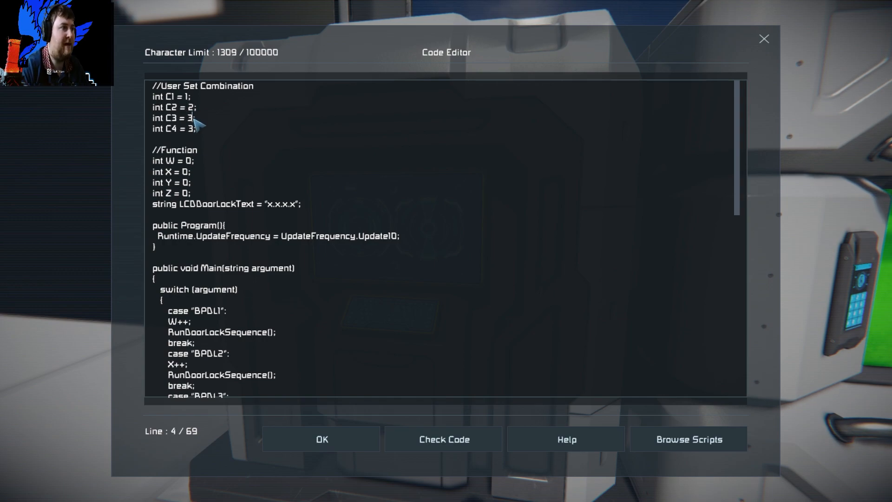
text(4)
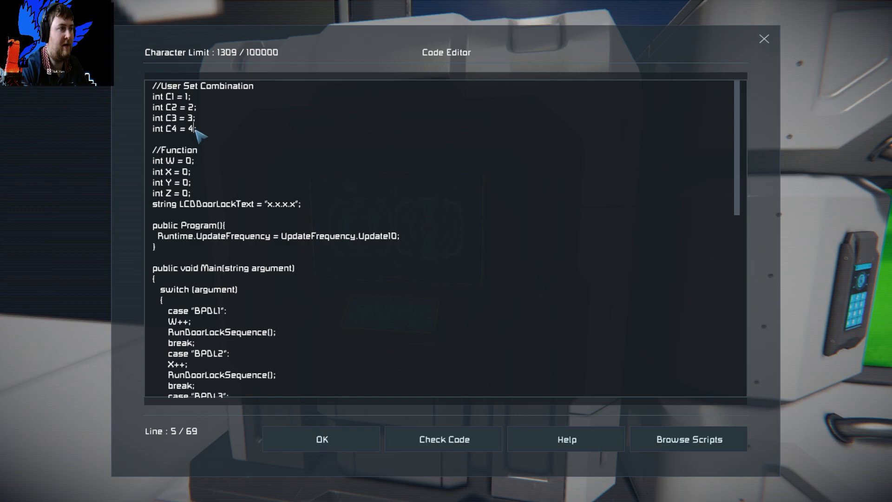
scroll(down, 3)
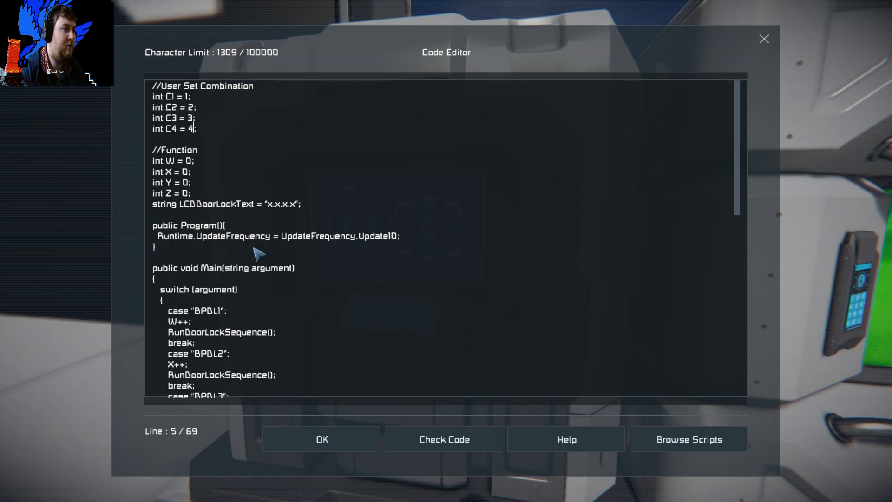
scroll(down, 3)
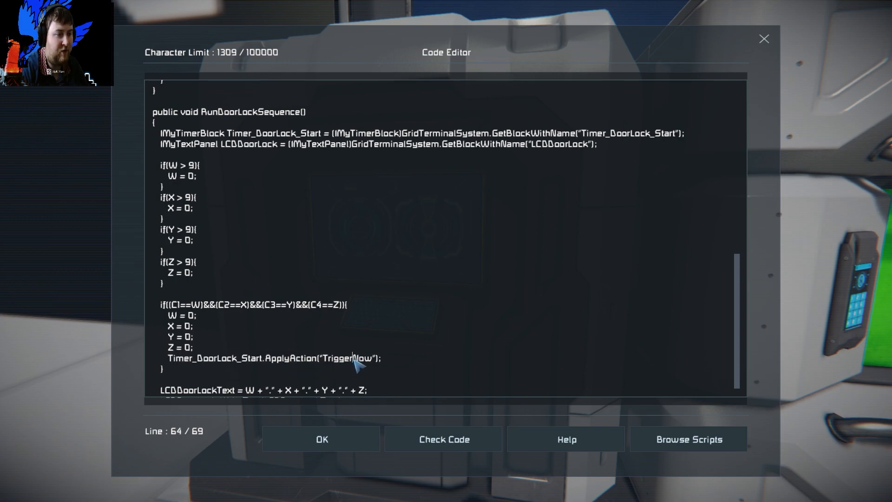
mouse_move(260, 368)
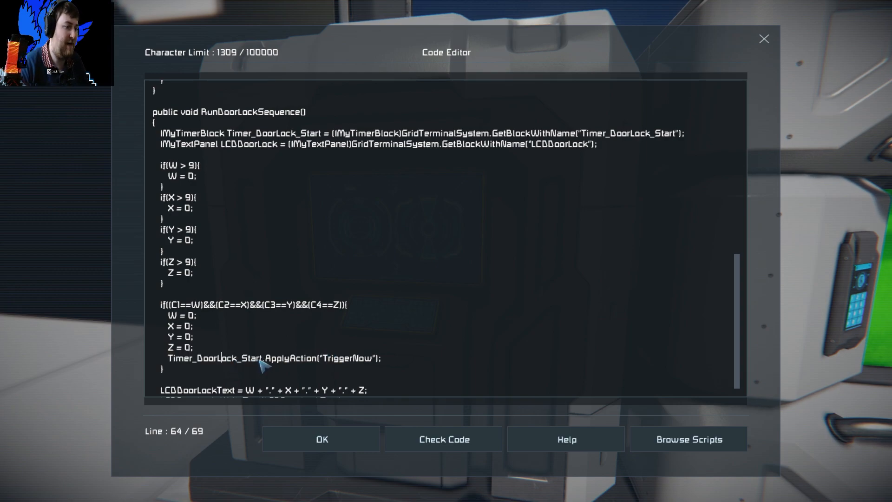
double_click(296, 358)
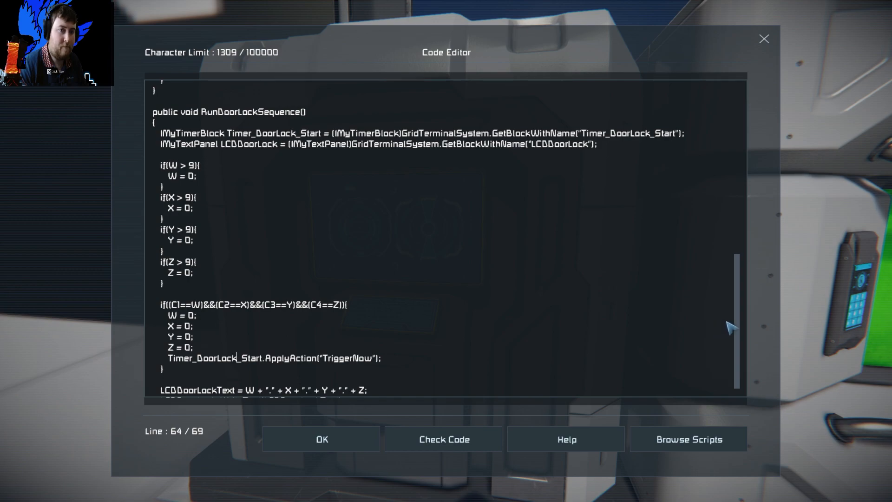
scroll(down, 3)
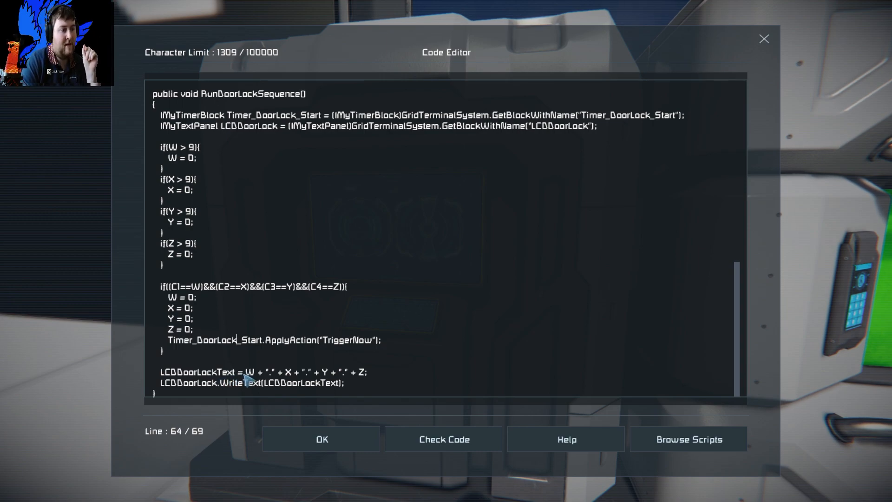
click(243, 372)
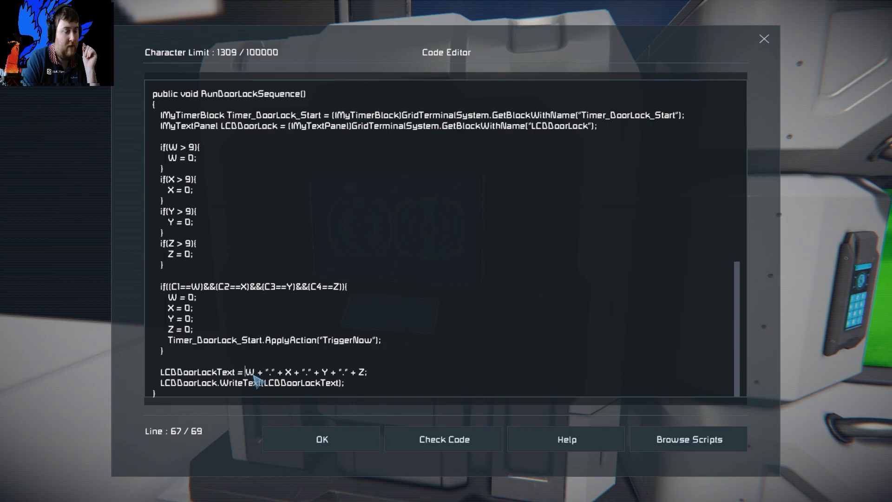
mouse_move(277, 385)
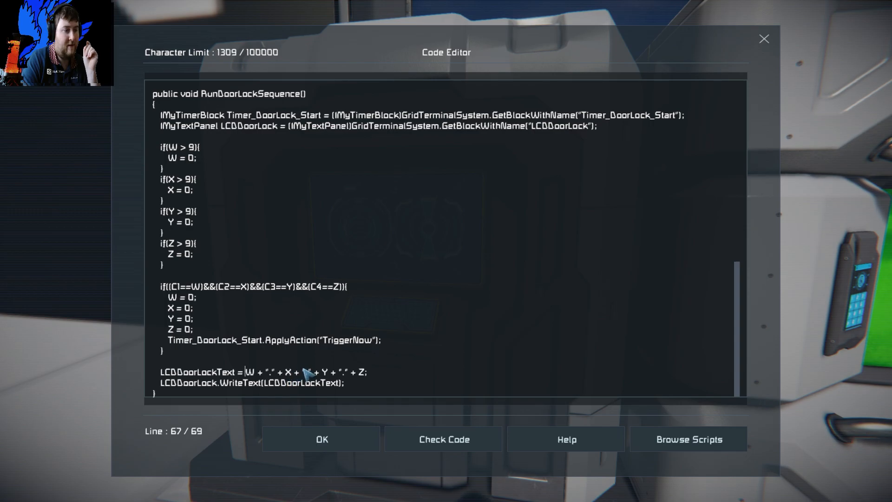
mouse_move(330, 379)
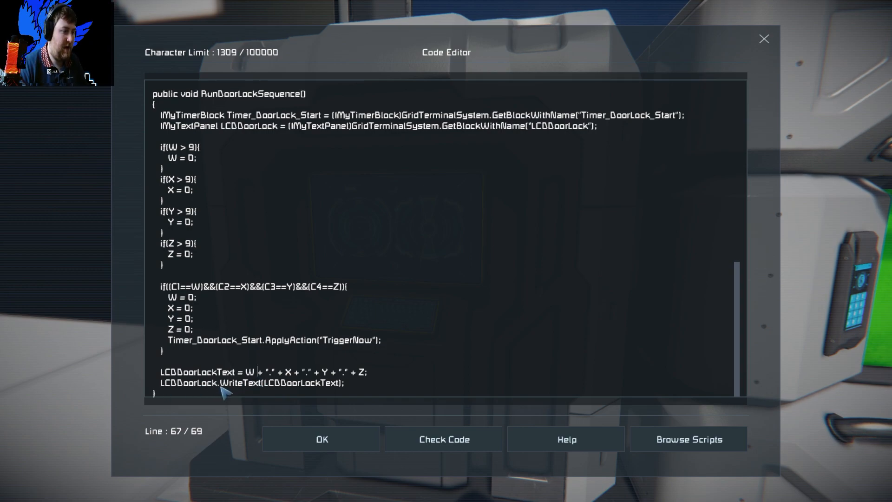
mouse_move(241, 392)
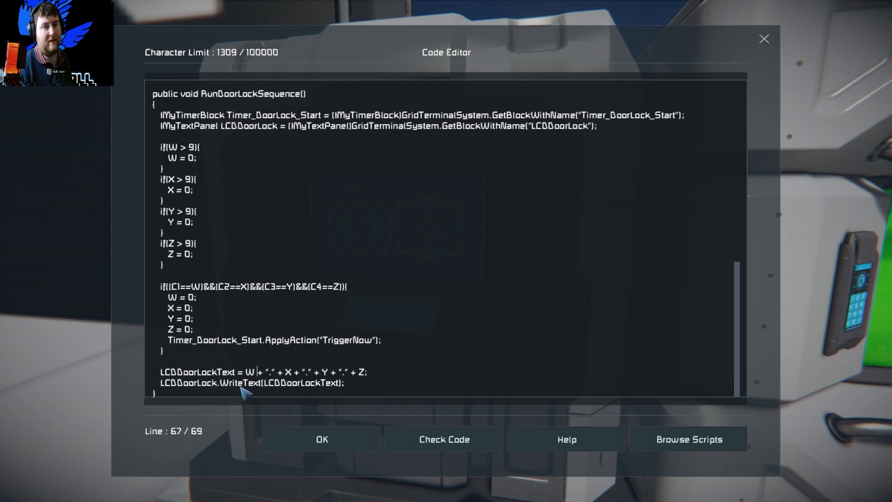
double_click(236, 383)
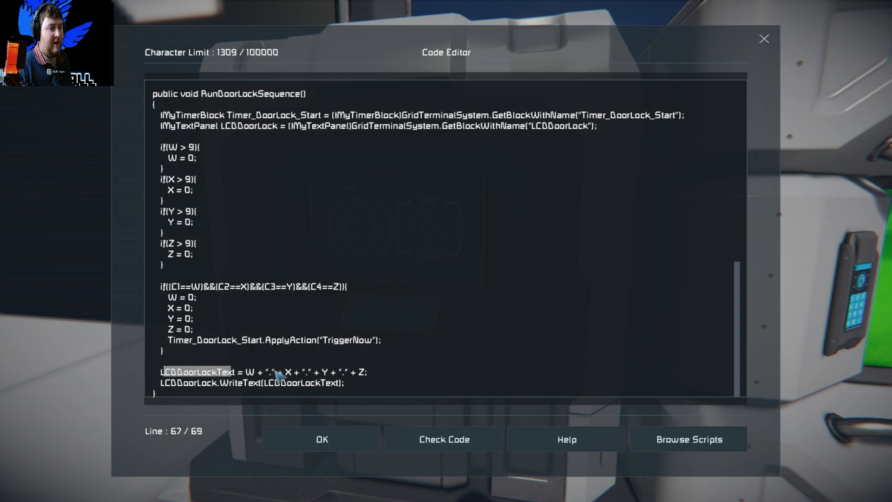
mouse_move(370, 386)
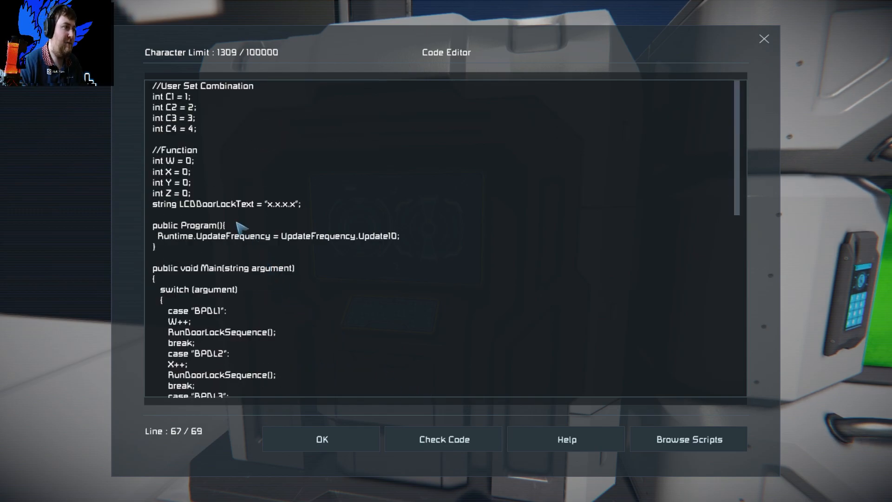
mouse_move(443, 438)
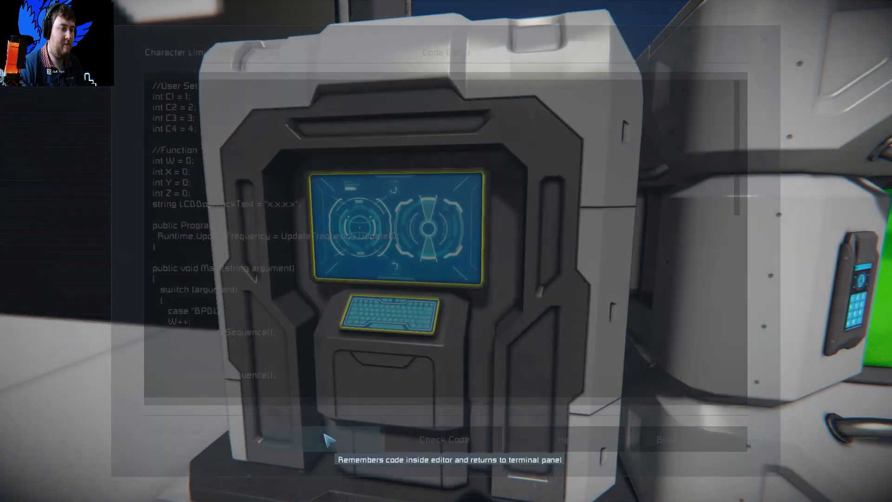
- Keep the script edits with OK, closing the code editor
click(330, 438)
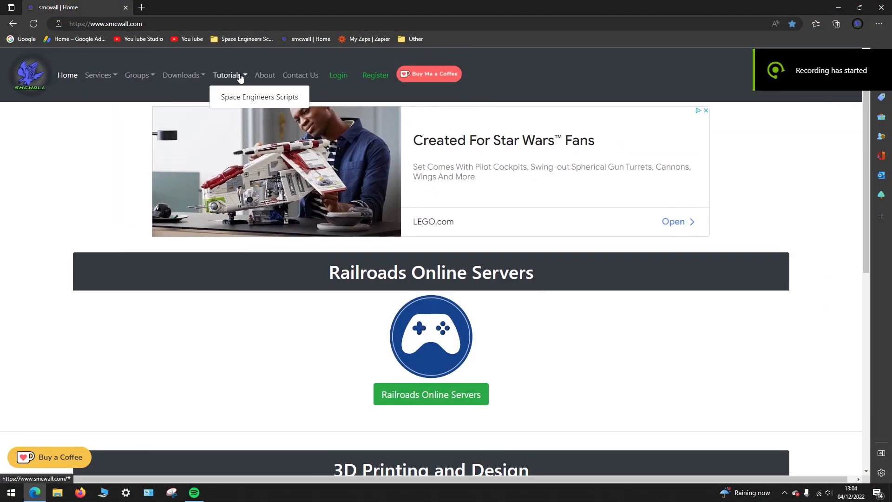
- Browse the Space Engineers Scripts tutorial page down to the 4 Digit Combination Lock script
click(259, 97)
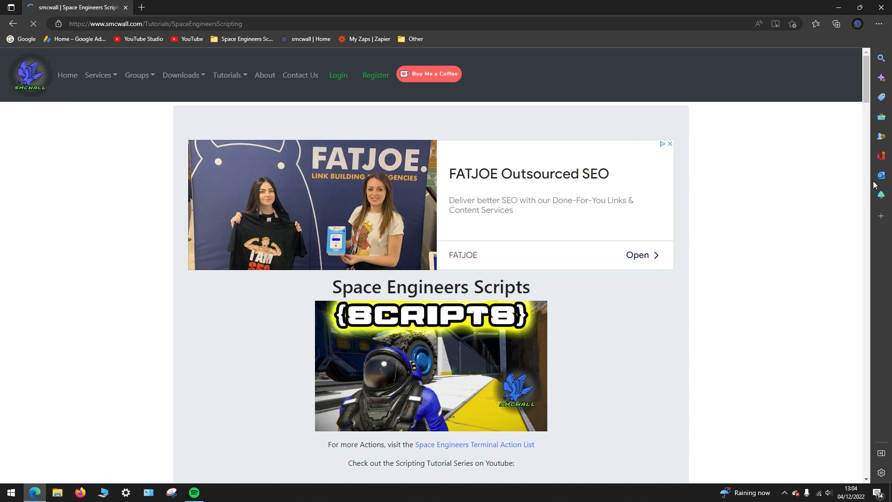
scroll(down, 3)
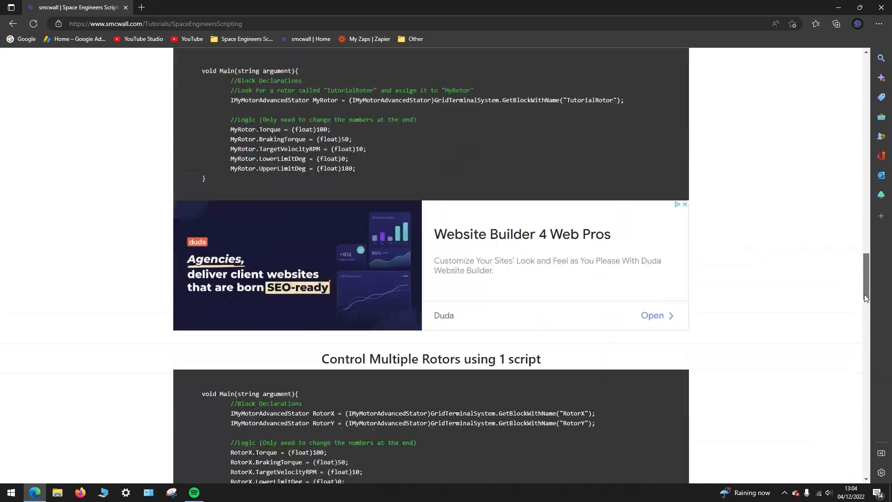
scroll(down, 3)
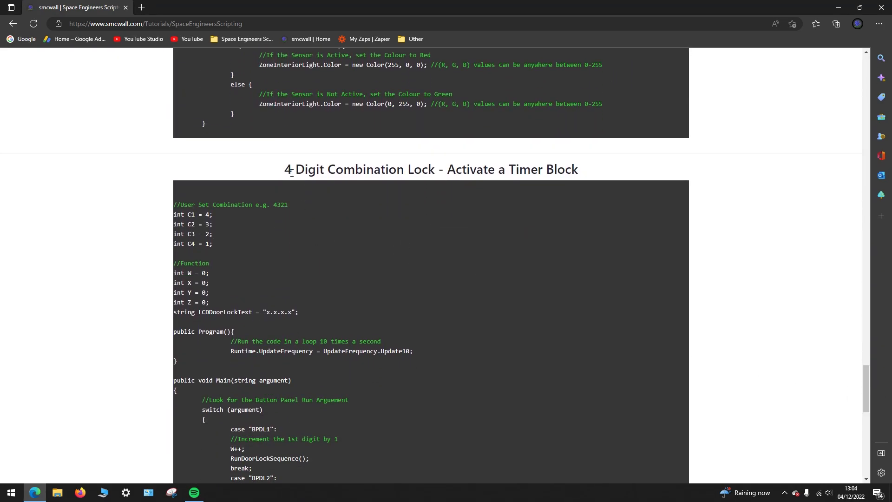
scroll(down, 3)
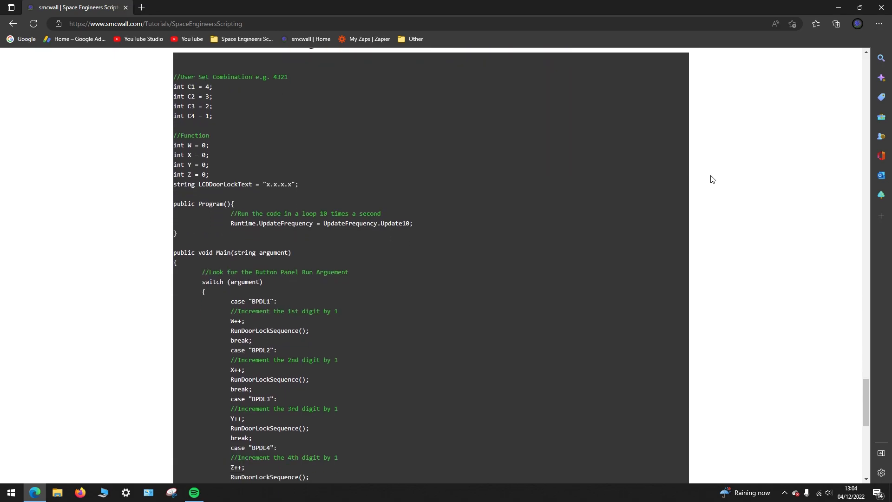
scroll(down, 3)
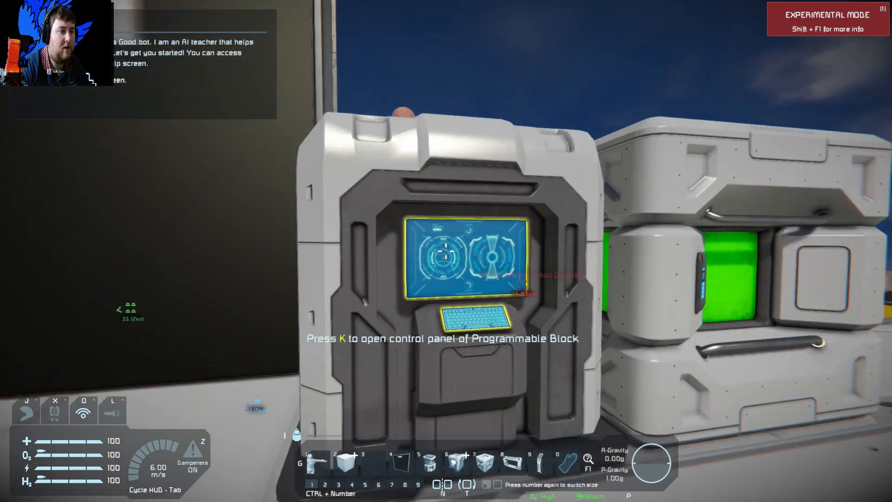
- Review the C1–C4 combination and W–Z counters in the door-lock script, then close it unchanged
key(k)
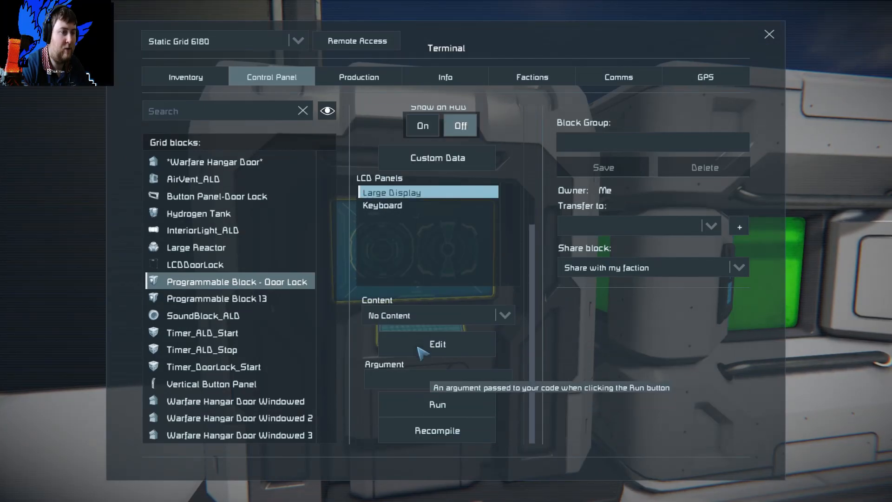
click(437, 343)
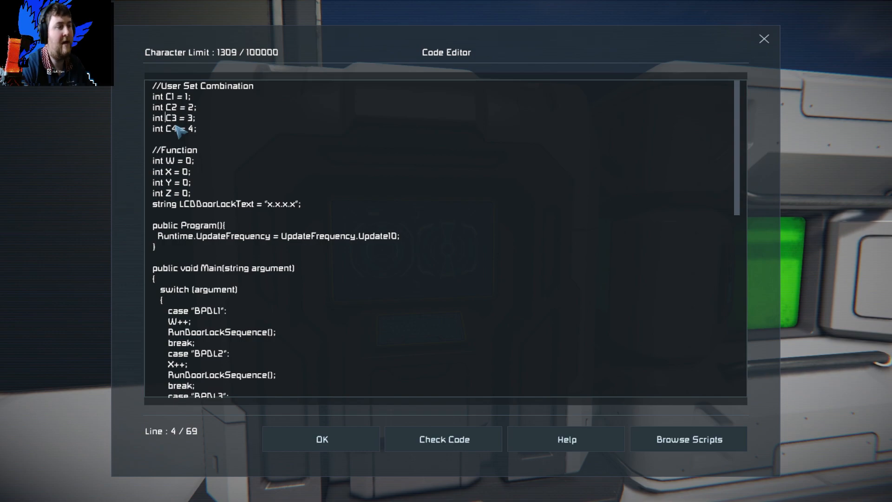
mouse_move(168, 100)
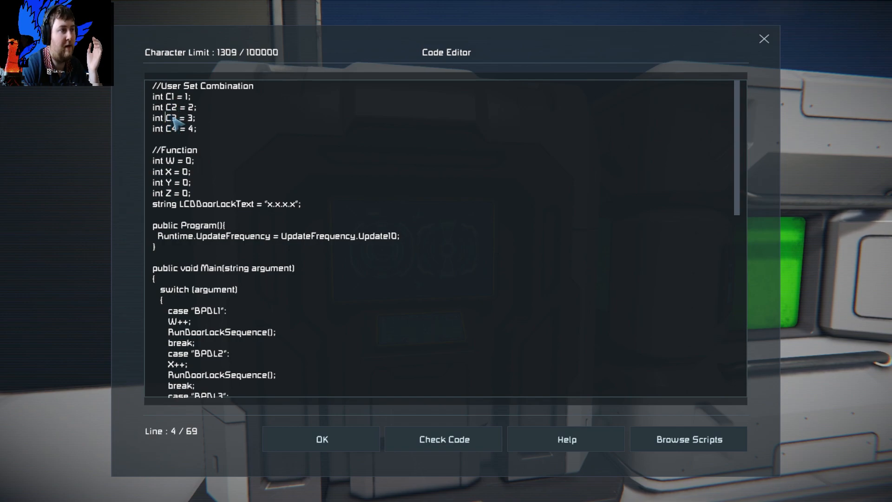
click(165, 161)
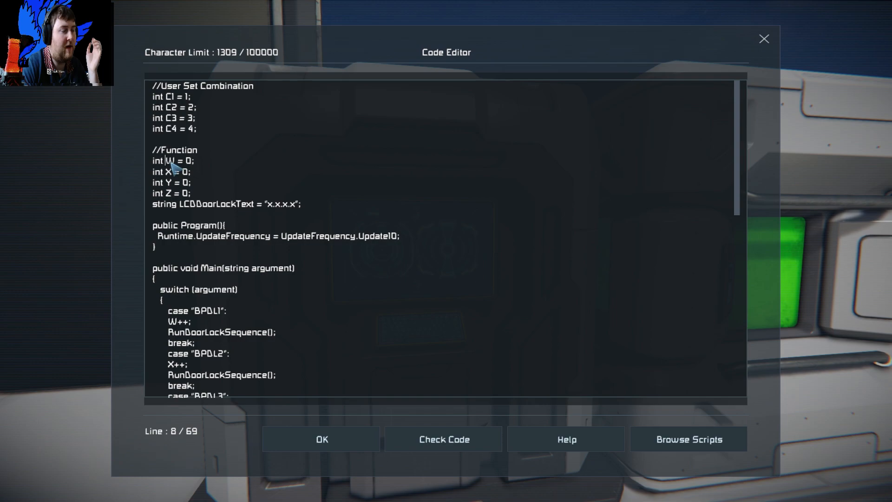
mouse_move(174, 180)
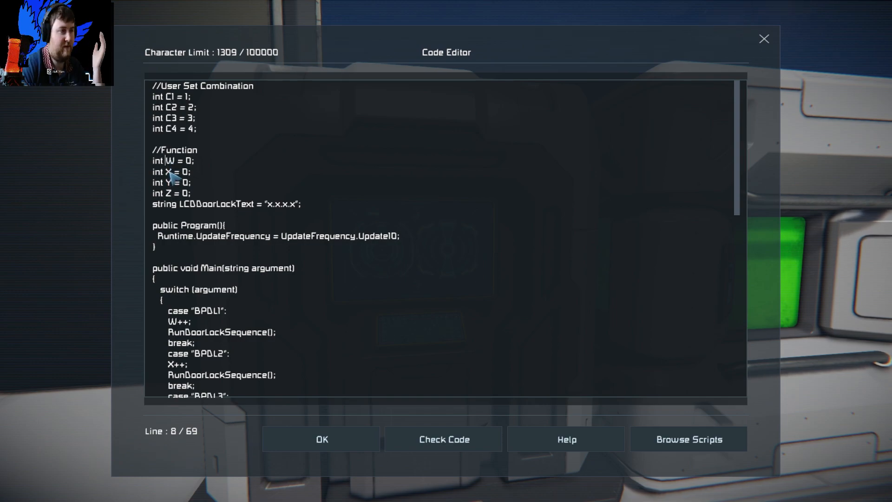
mouse_move(249, 209)
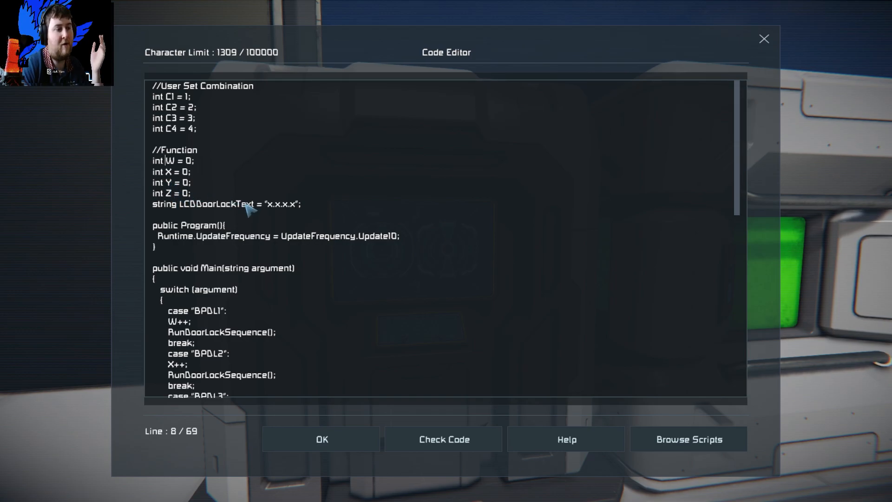
scroll(down, 3)
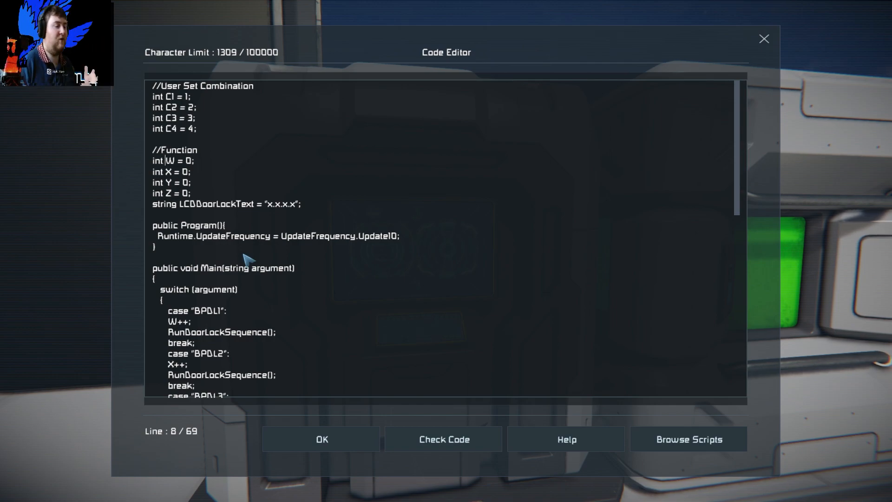
click(321, 438)
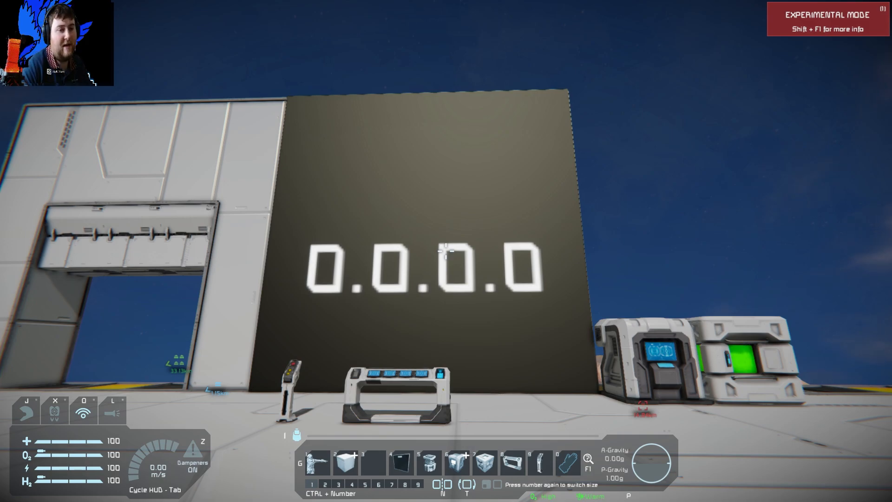
mouse_move(446, 251)
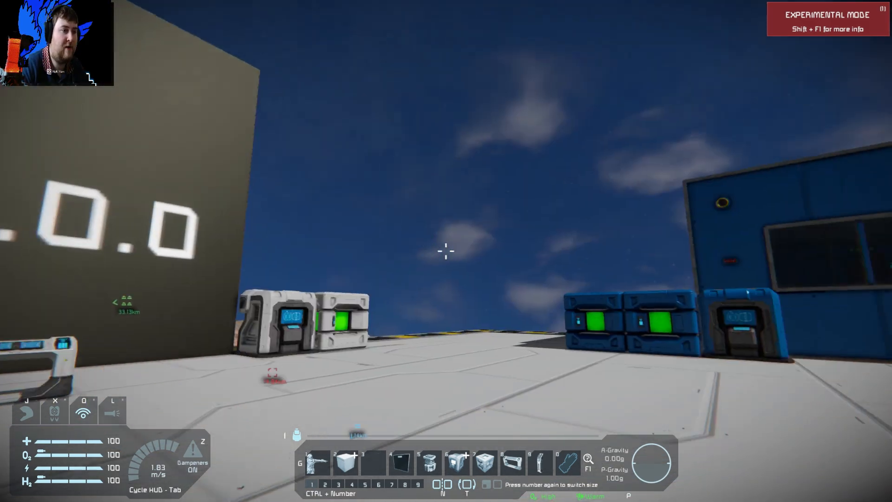